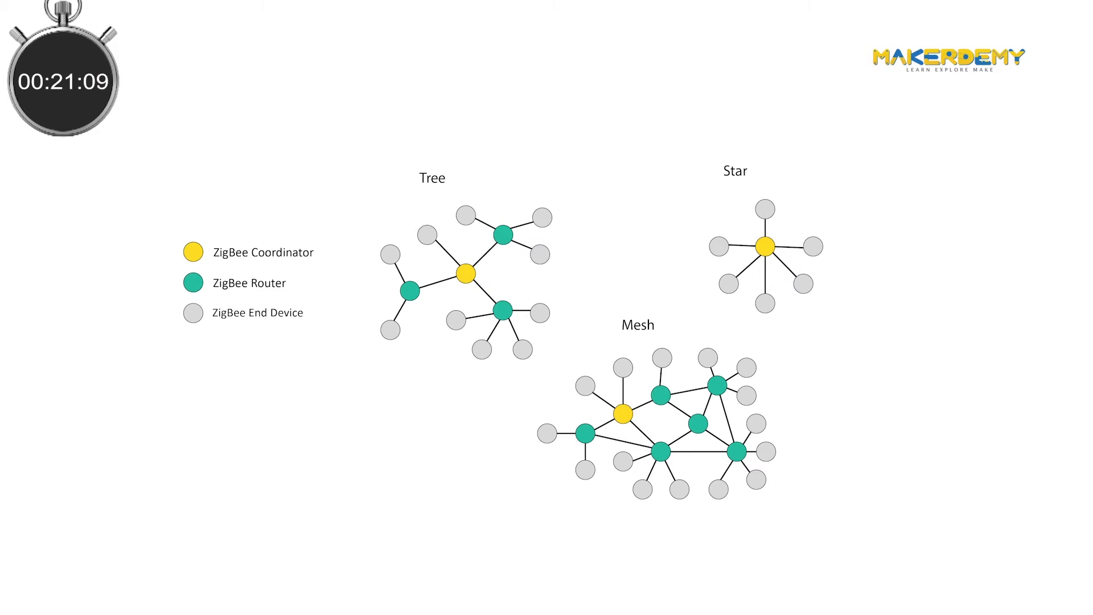
pyautogui.click(733, 171)
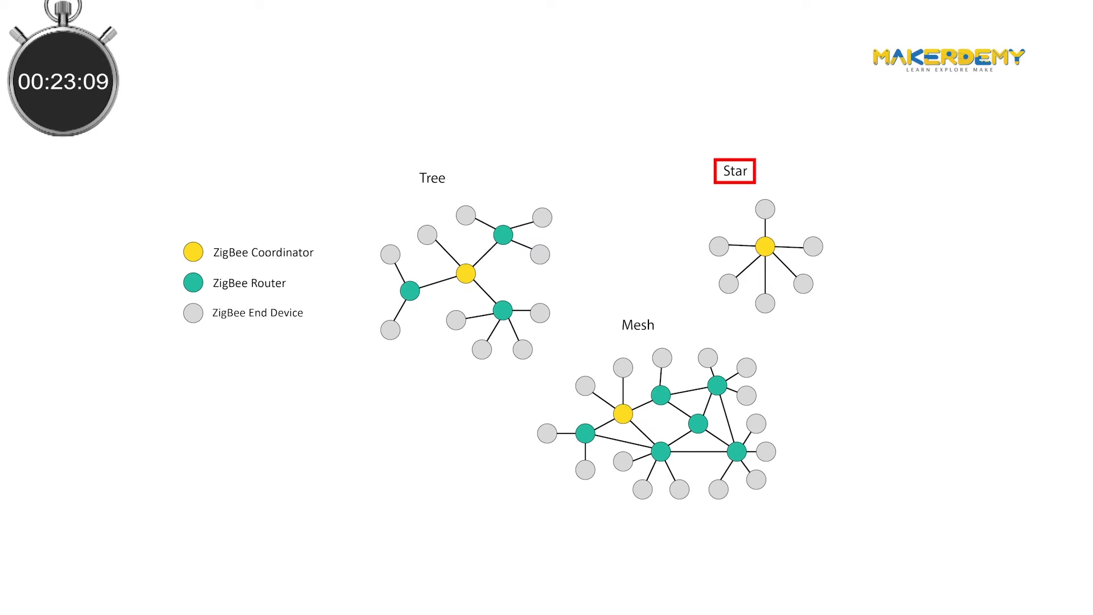
pyautogui.click(433, 178)
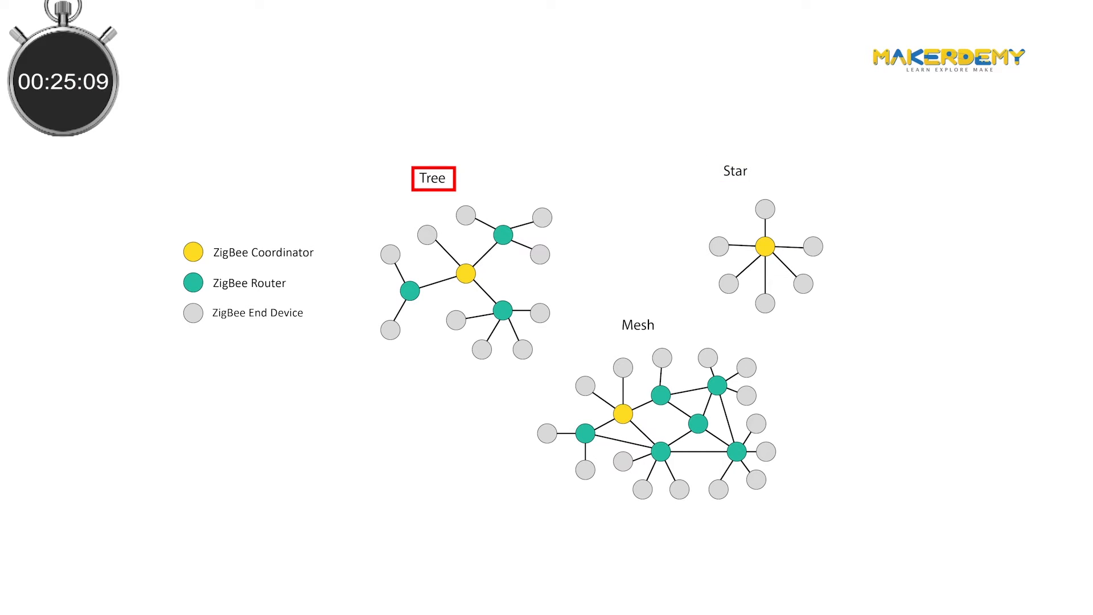
pyautogui.click(636, 324)
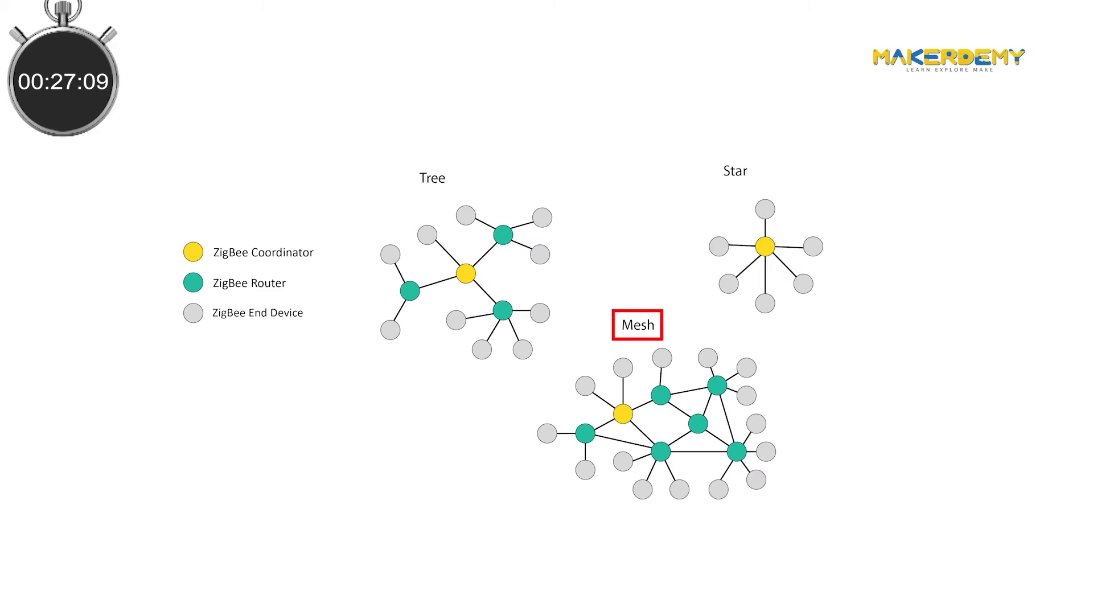